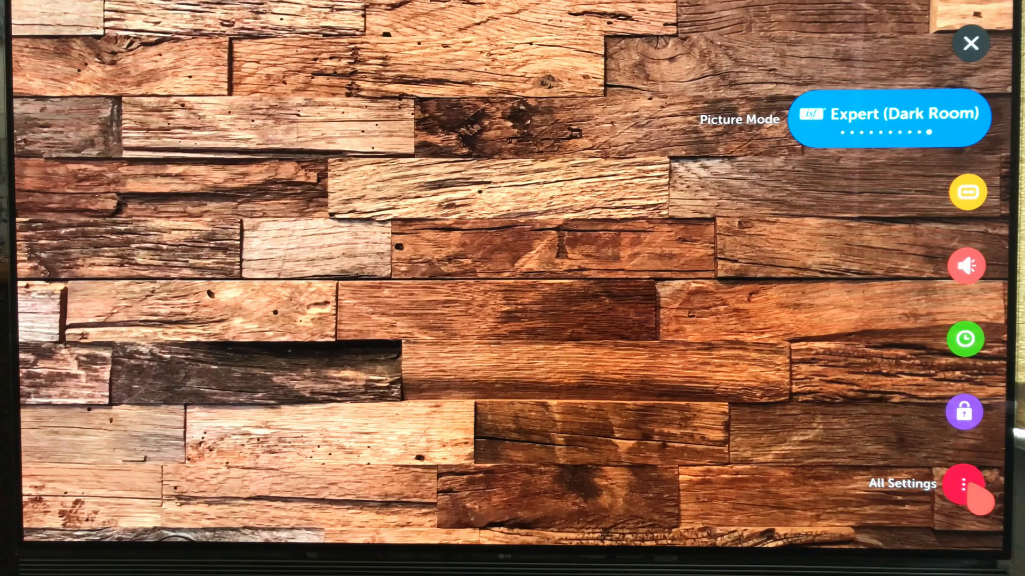
Open Expert (Dark Room) Picture Mode Settings, showing OLED Light 50, Contrast 85, Brightness 50
click(967, 483)
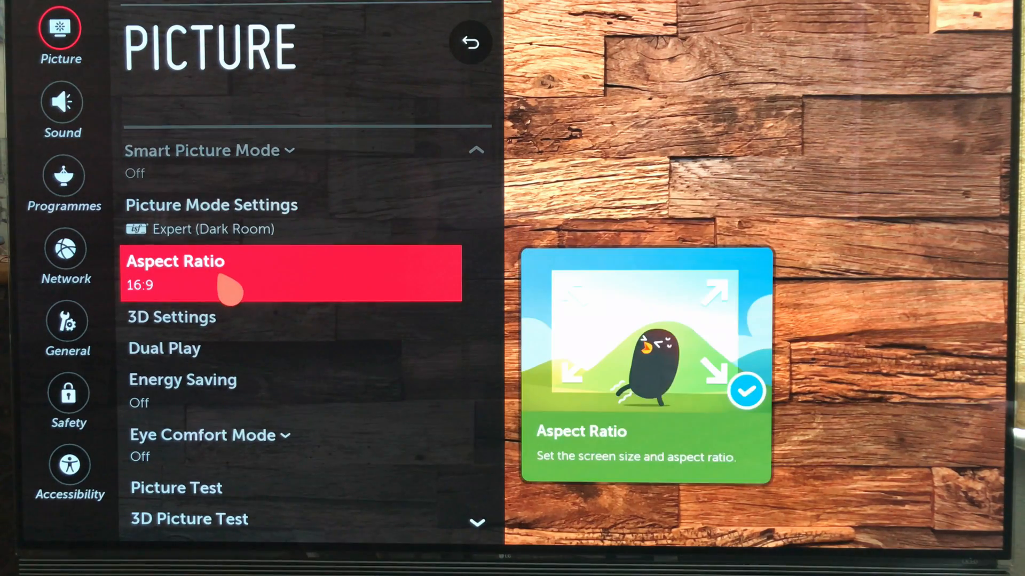
scroll(down, 3)
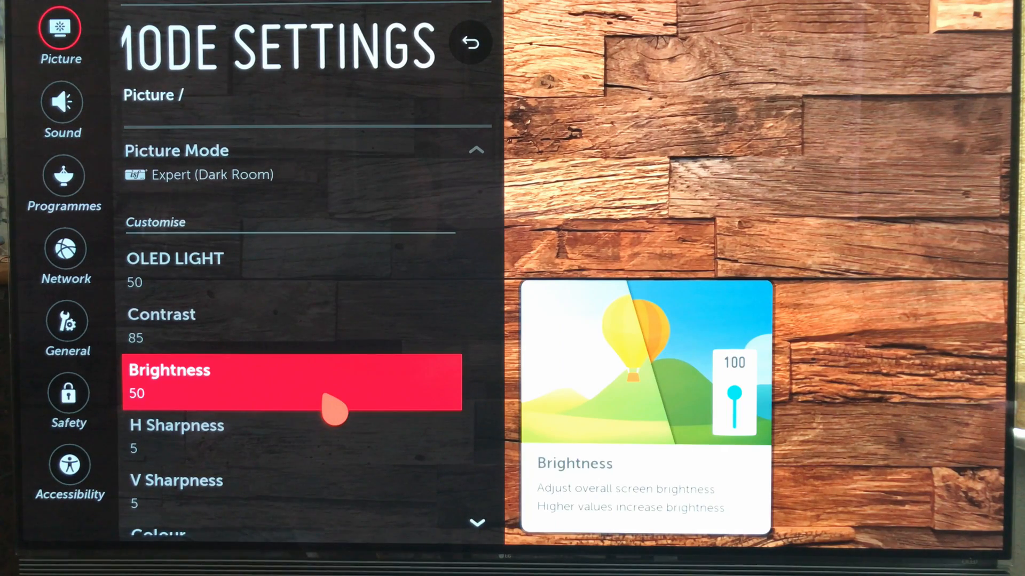
Review values down to Colour 54 and Tint 0, then enter Expert Controls
scroll(down, 3)
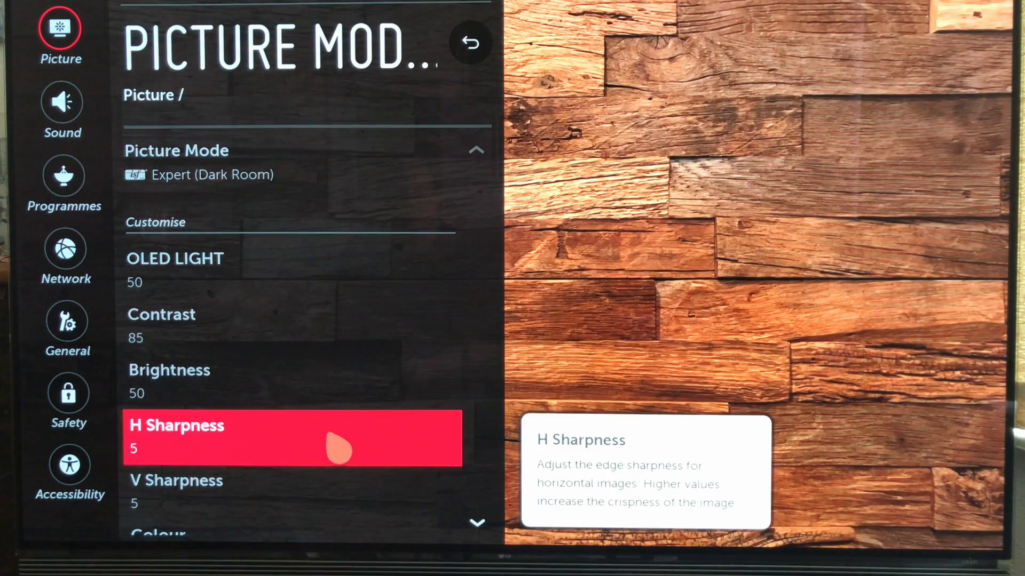
scroll(down, 3)
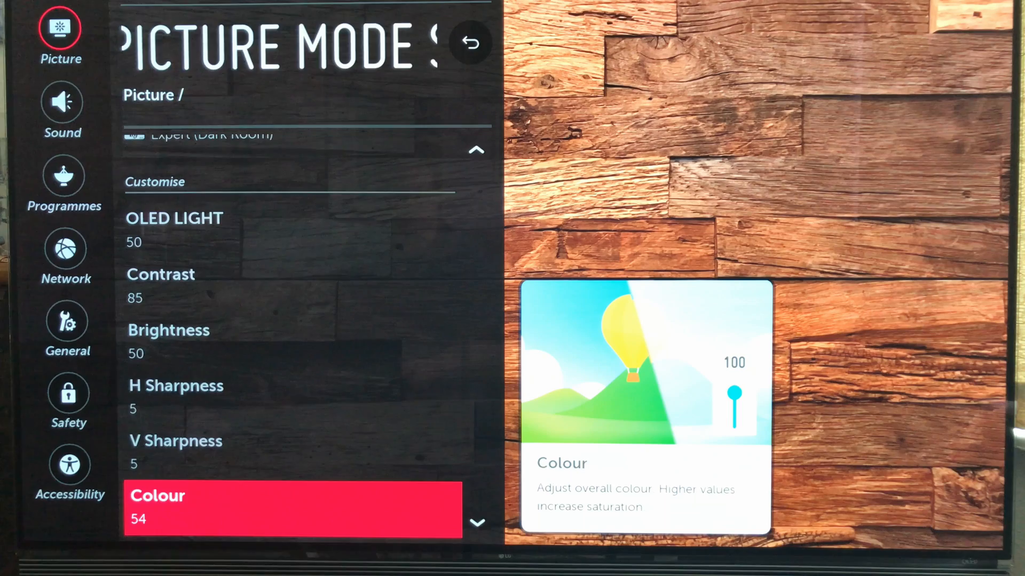
scroll(down, 3)
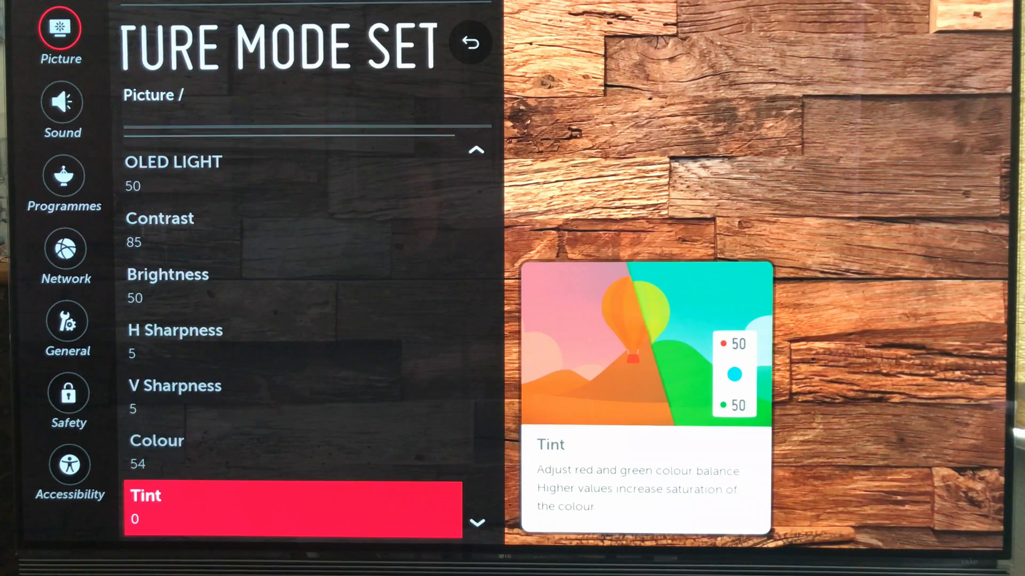
scroll(down, 3)
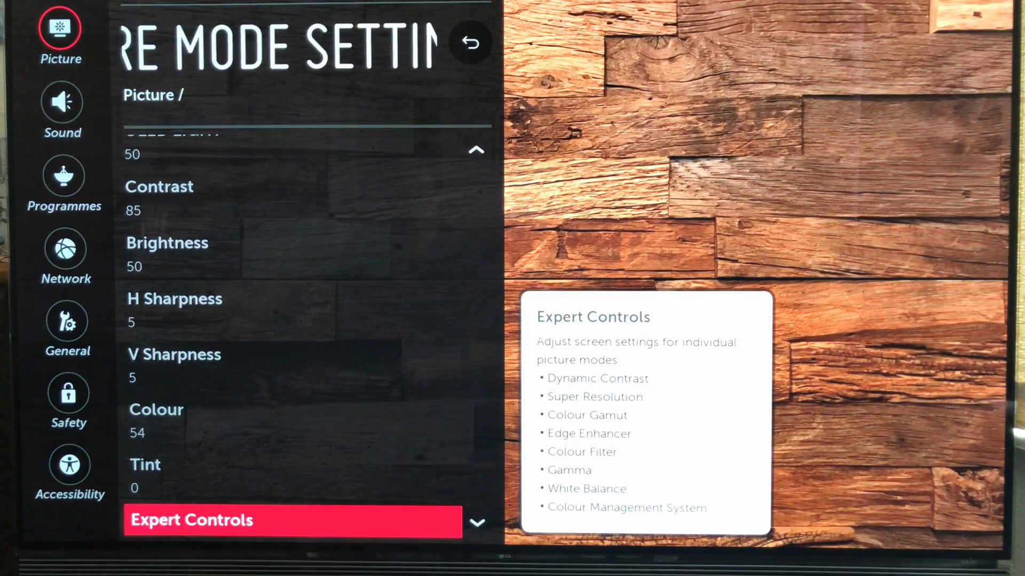
click(292, 521)
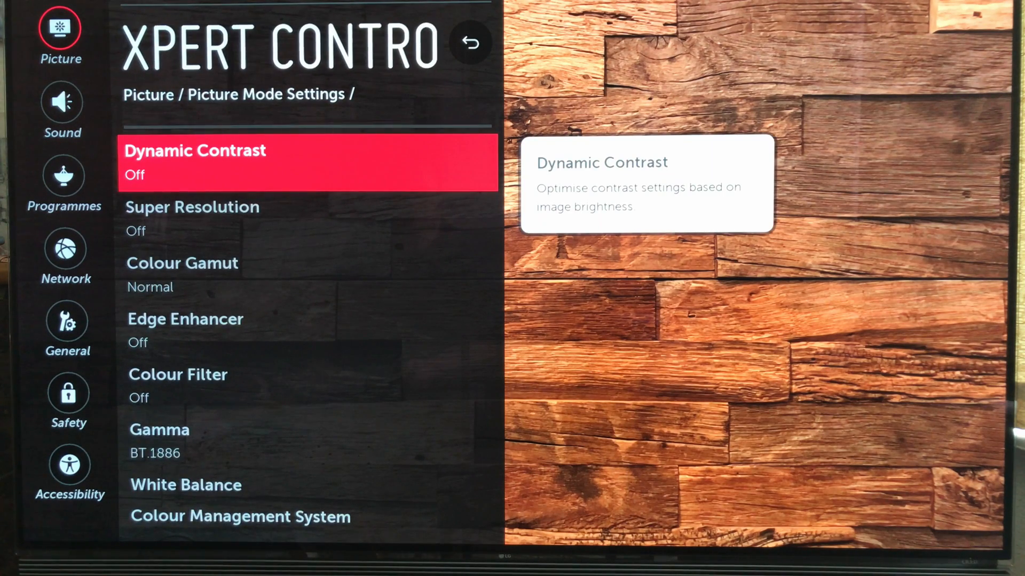
Open White Balance: Warm2, 2 Points, Red 3, Green 0, Blue -7
key(Down)
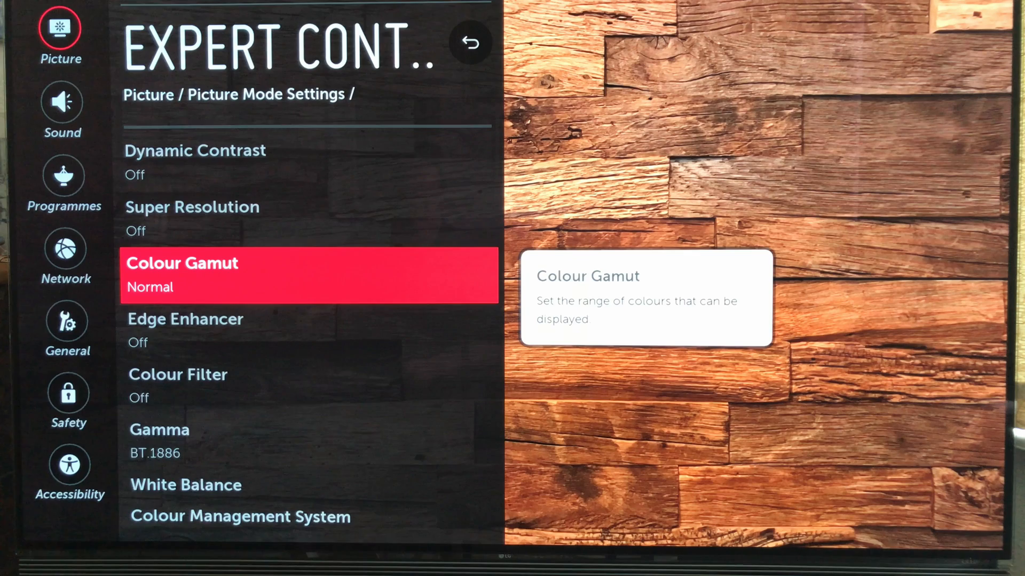
scroll(down, 3)
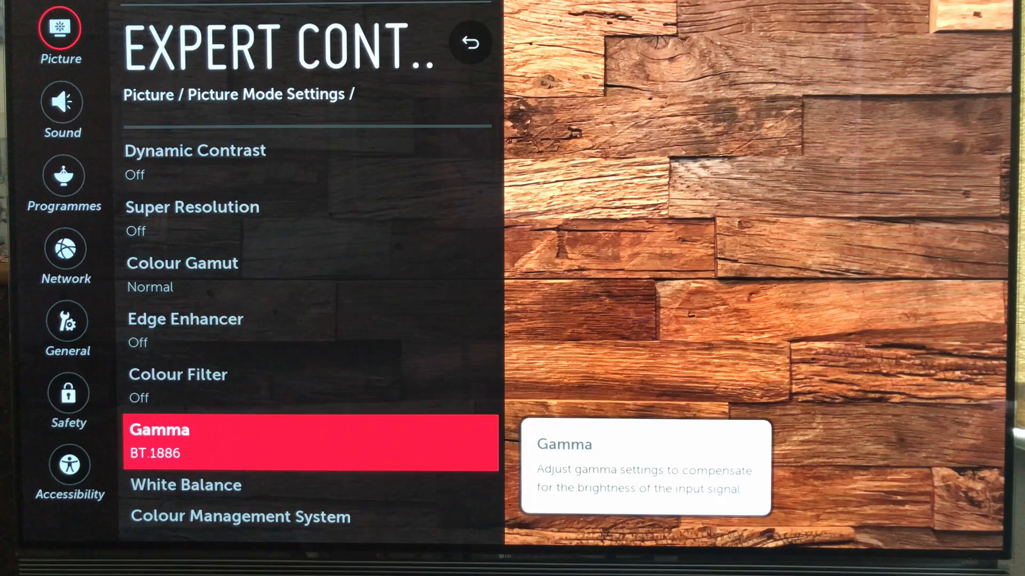
key(Down)
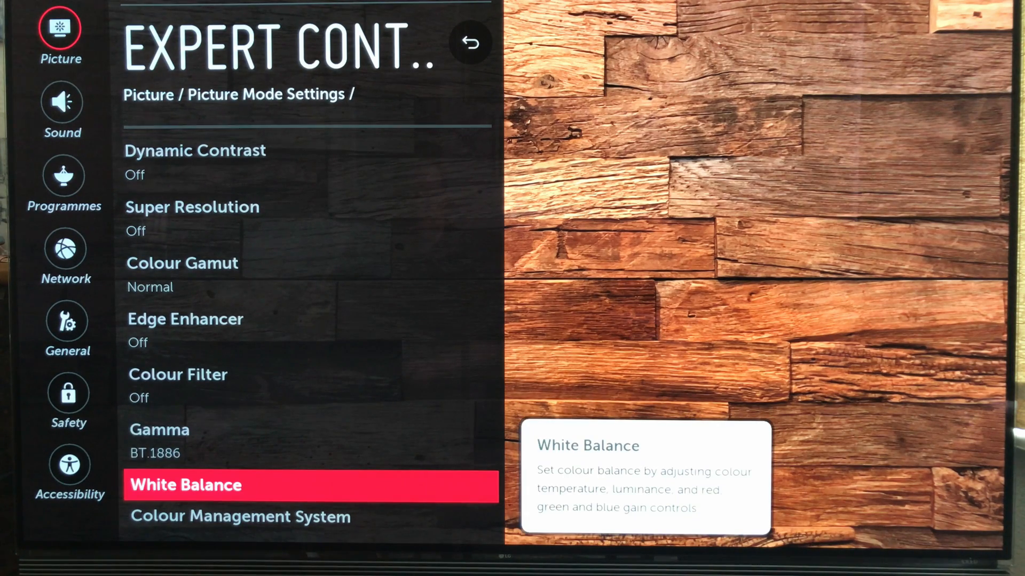
click(311, 485)
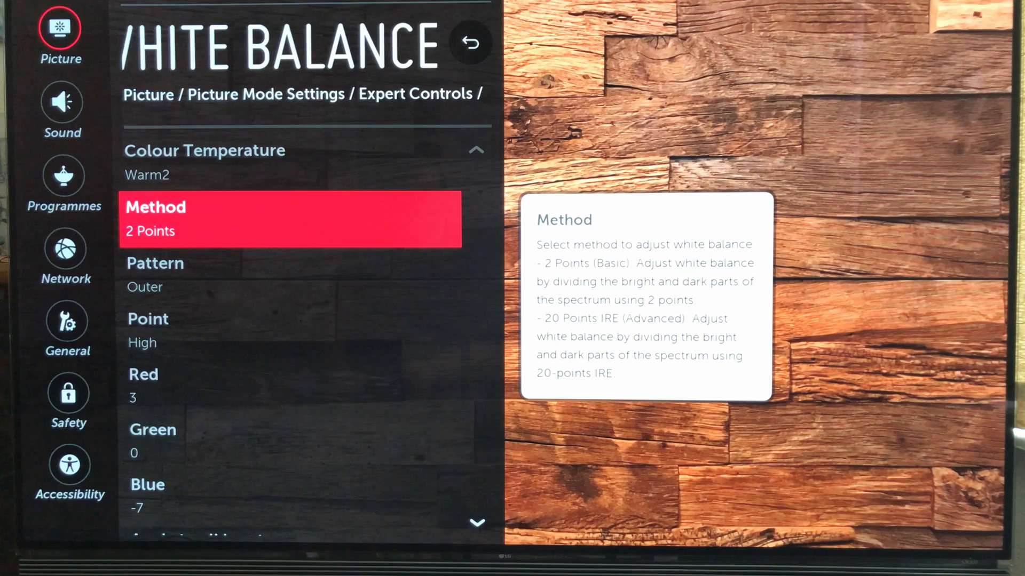
Apply the Warm2 white balance to all inputs and return to Expert Controls
scroll(down, 3)
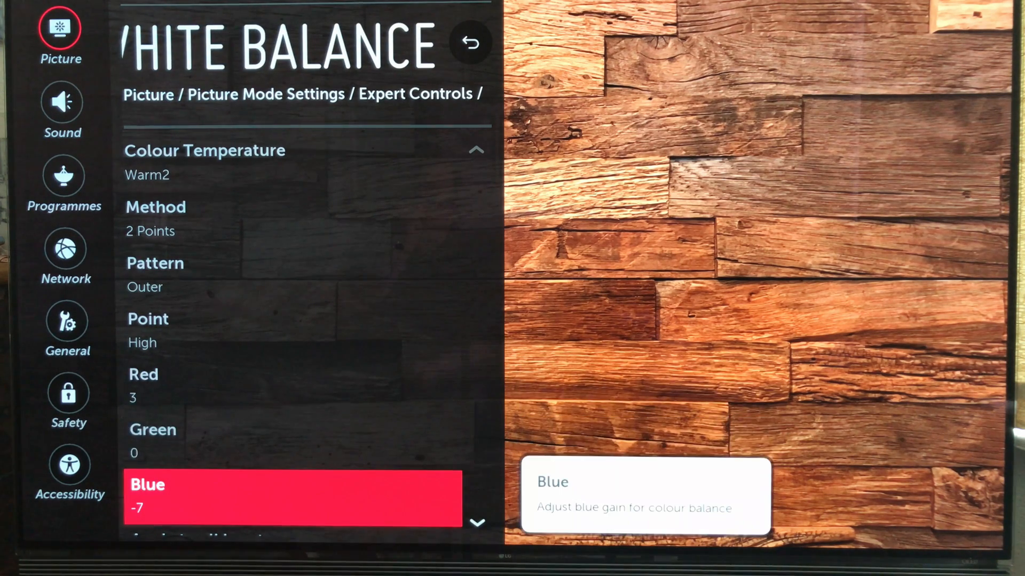
scroll(down, 3)
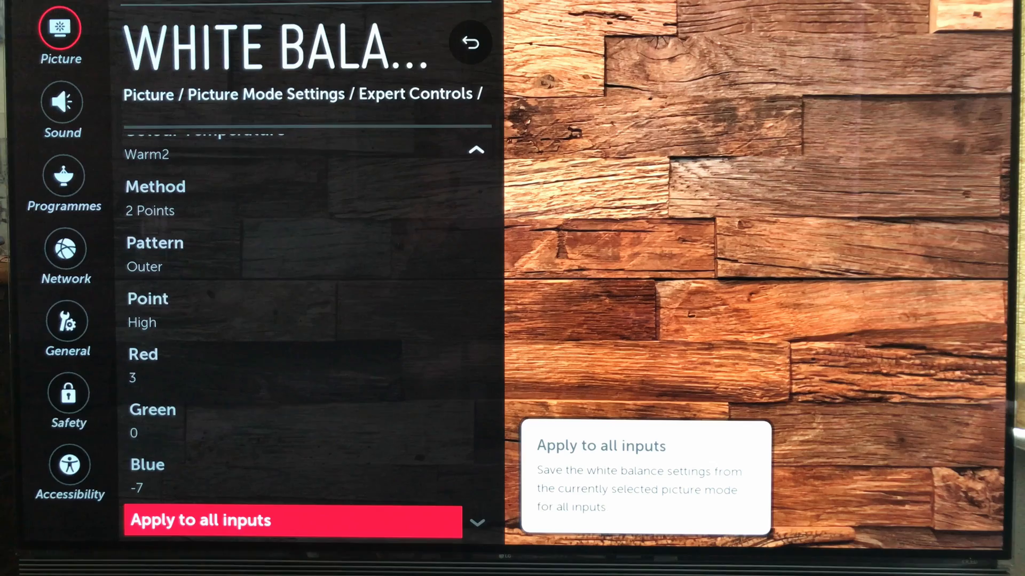
click(292, 521)
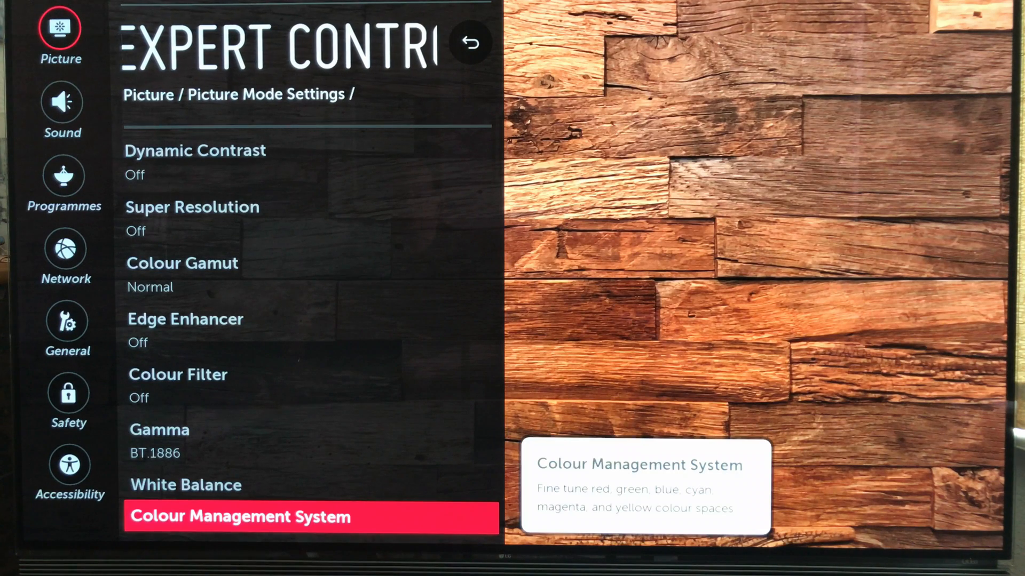
Open Colour Management System and inspect Green's luminance value
click(239, 517)
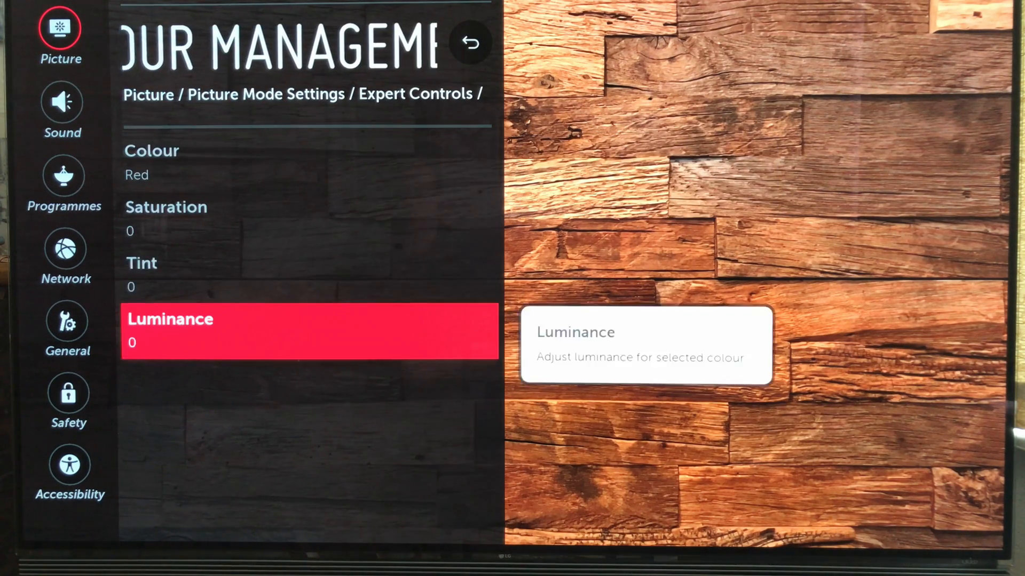
key(up)
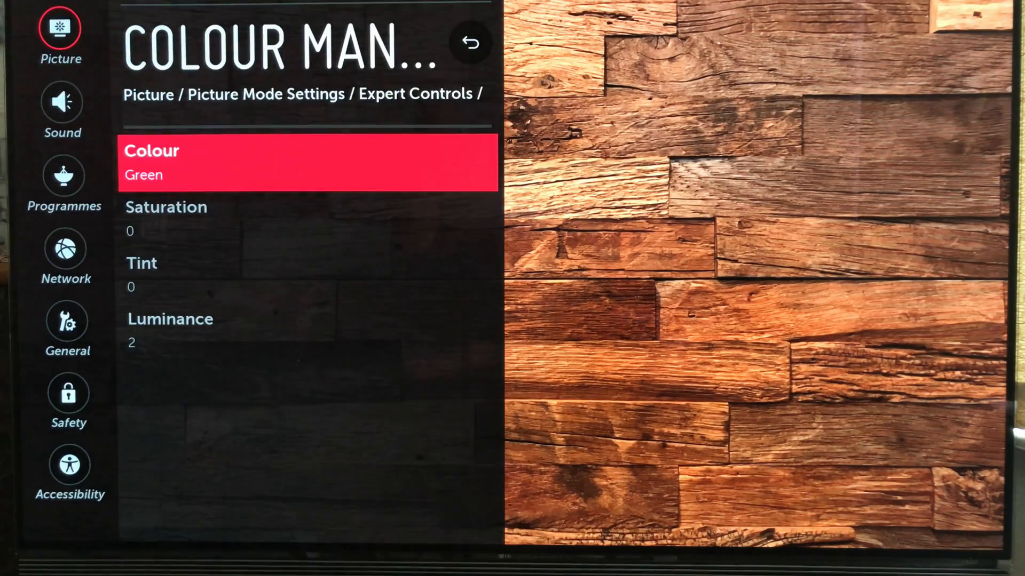
key(down)
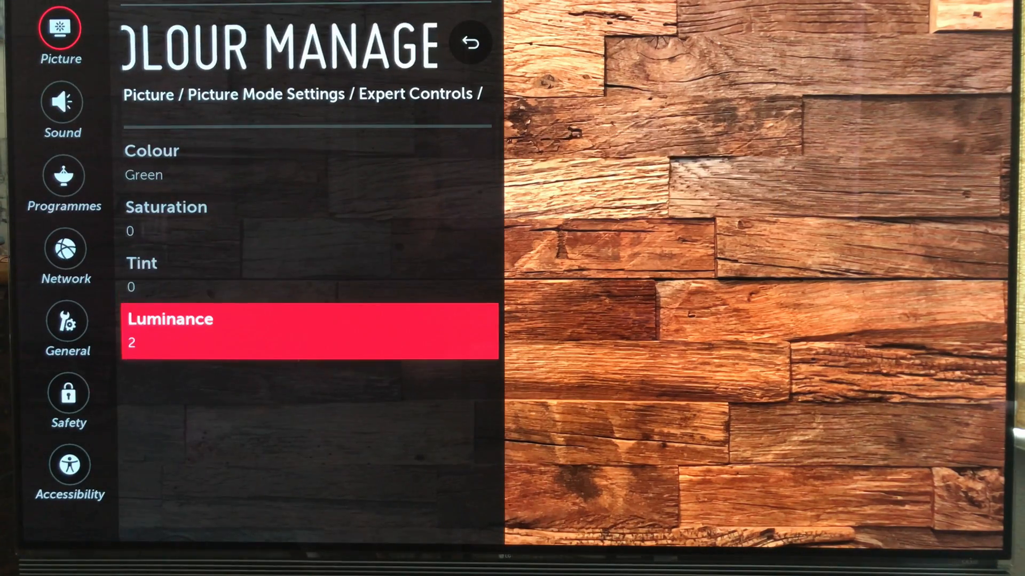
key(Up)
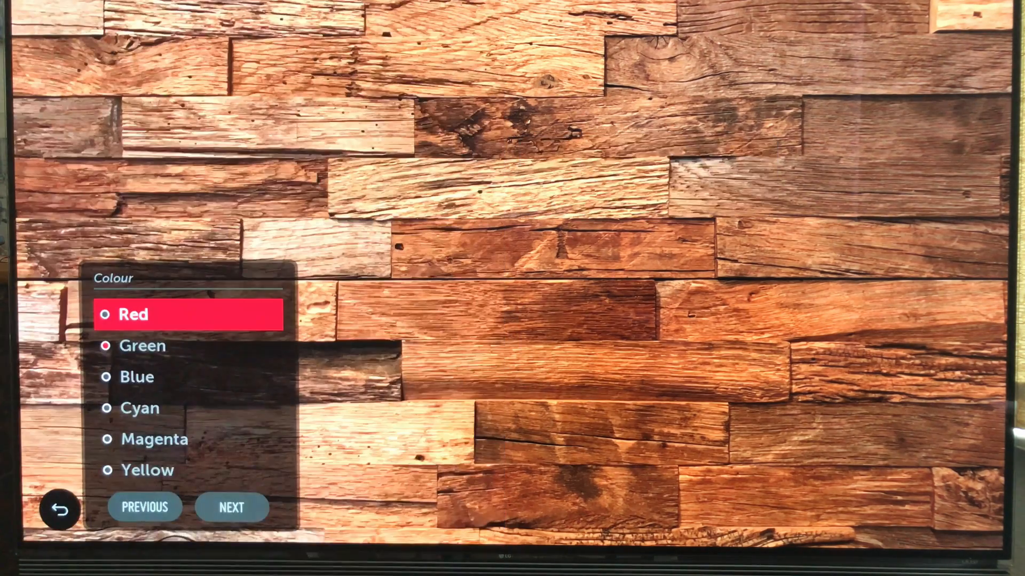
Check the Blue, Cyan and Magenta colour management values, then reach TruMotion options
click(137, 377)
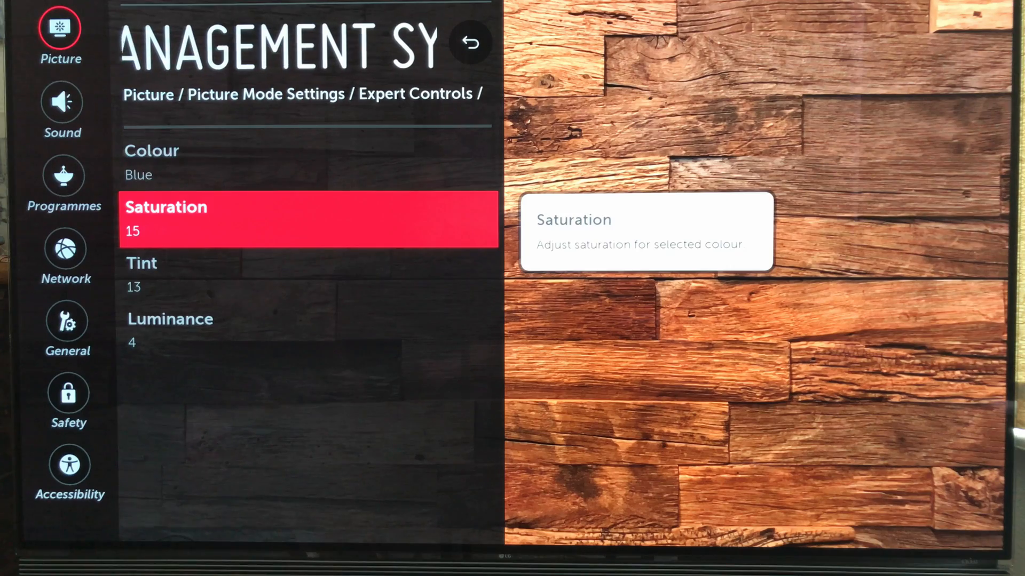
key(Down)
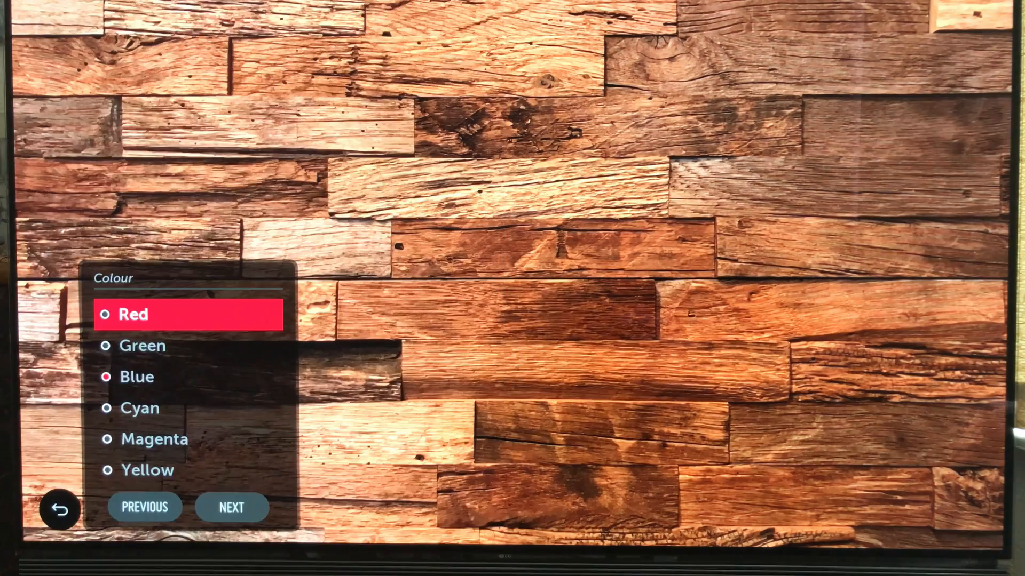
click(140, 408)
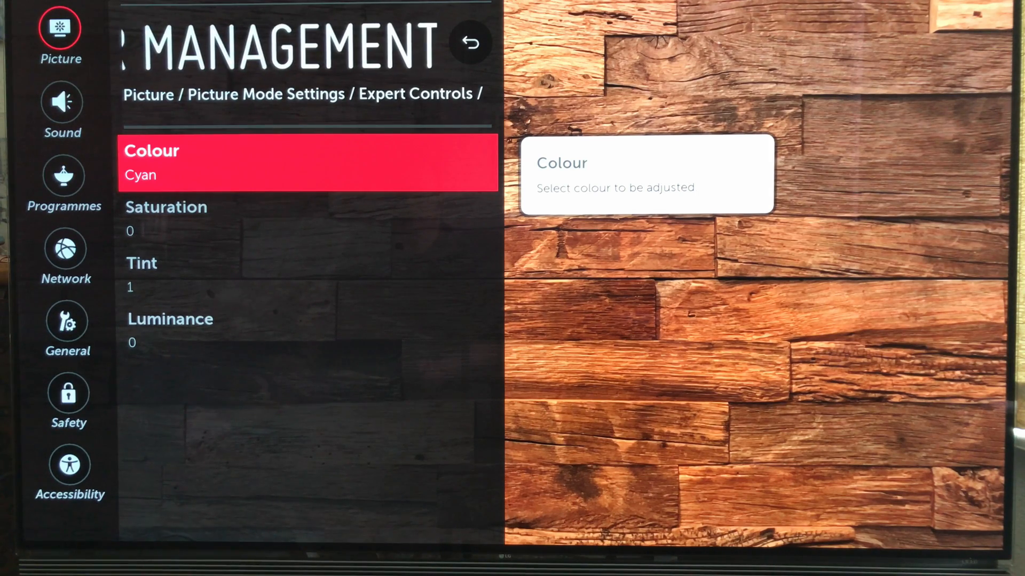
click(308, 162)
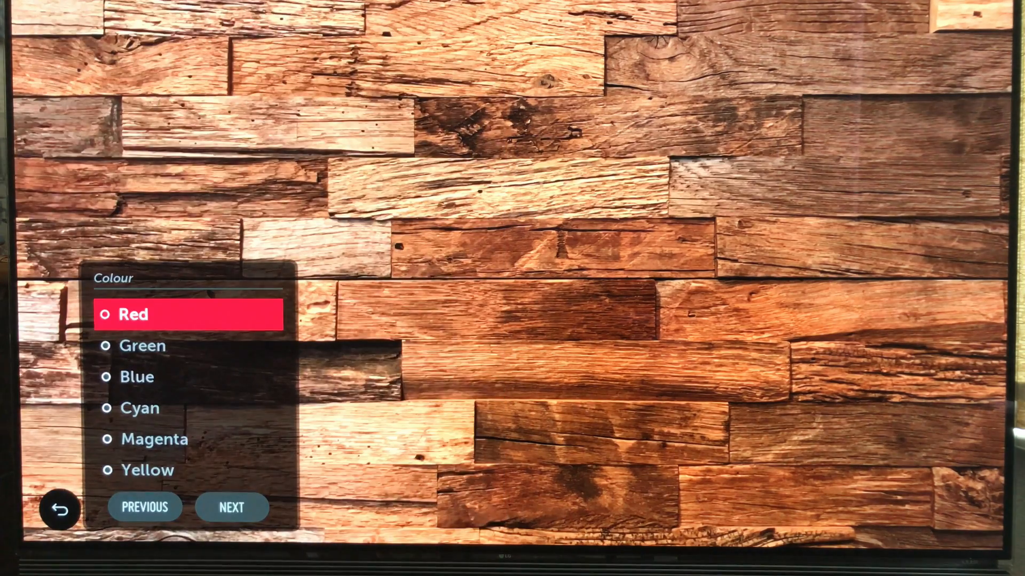
click(154, 439)
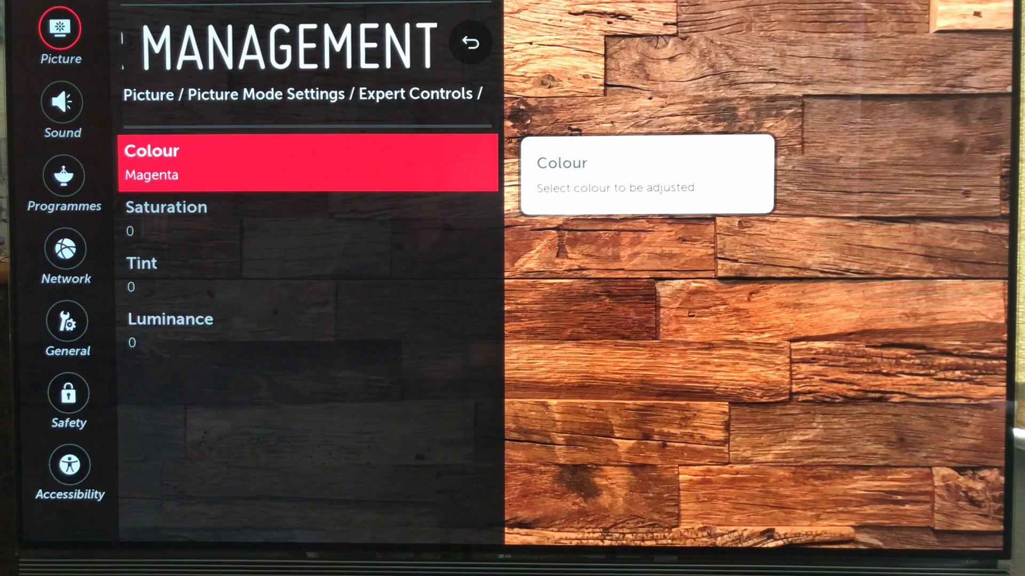
click(307, 162)
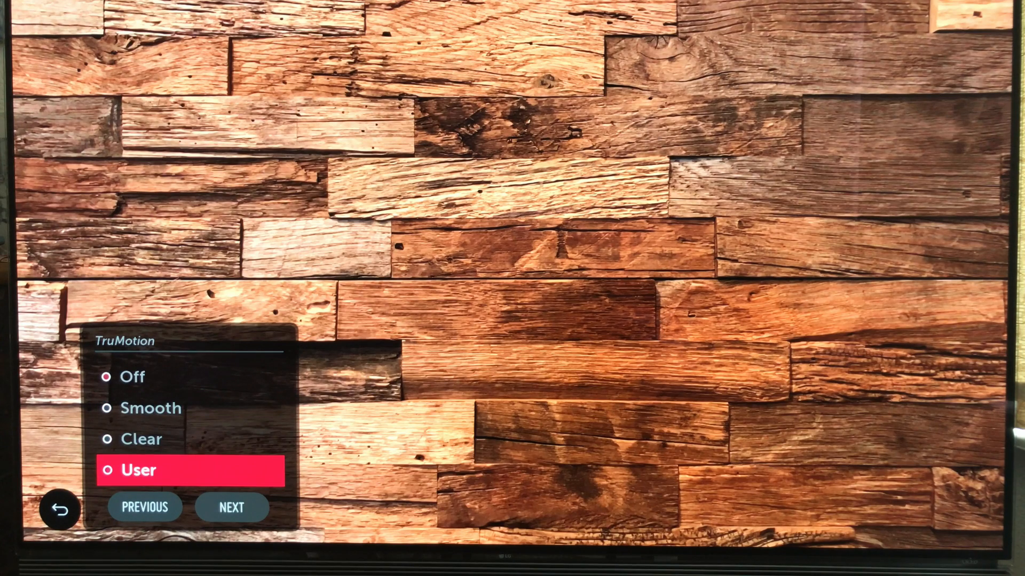
Set TruMotion to User with De-Judder 1 and De-Blur 10
click(137, 471)
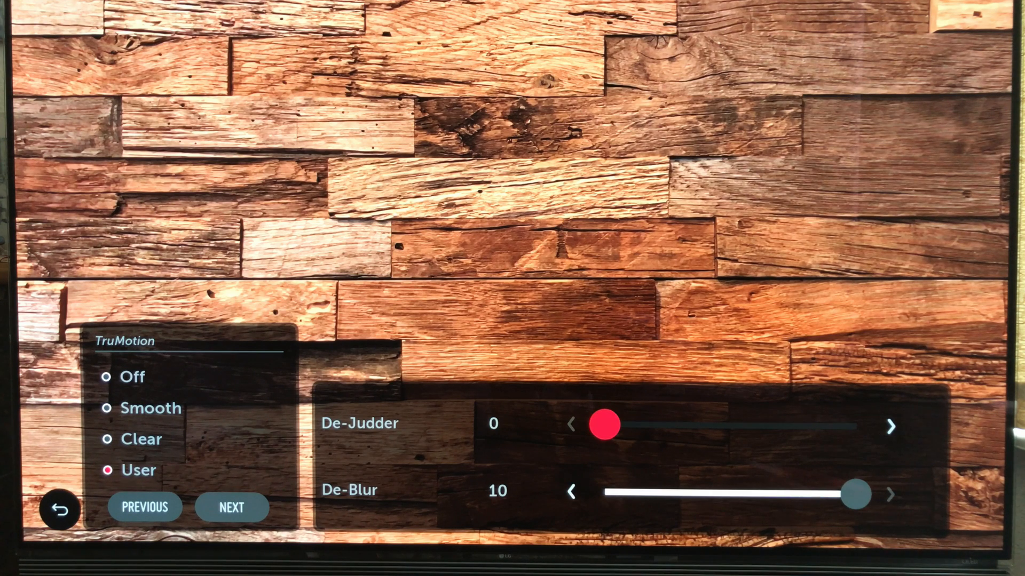
click(890, 426)
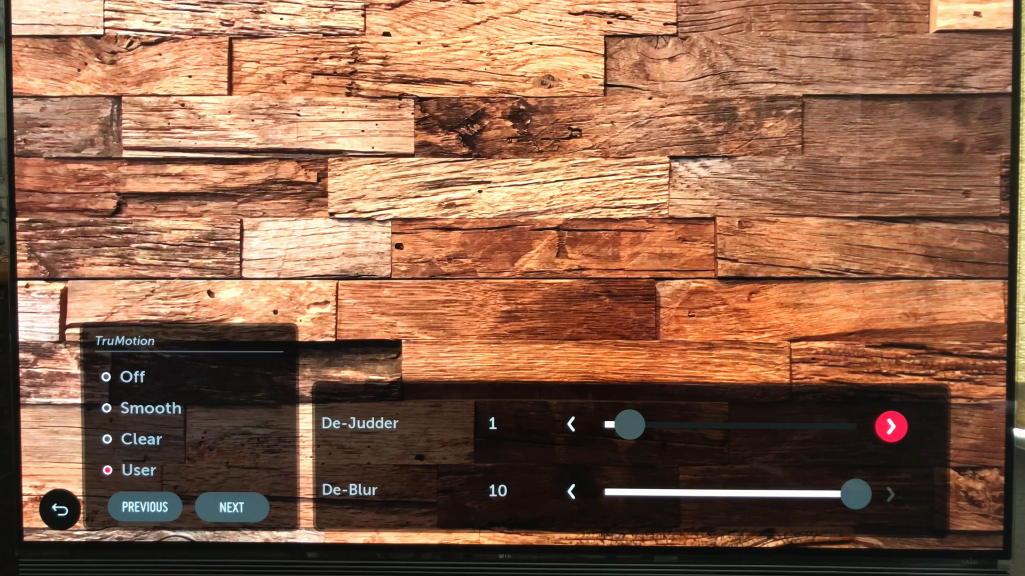
click(571, 424)
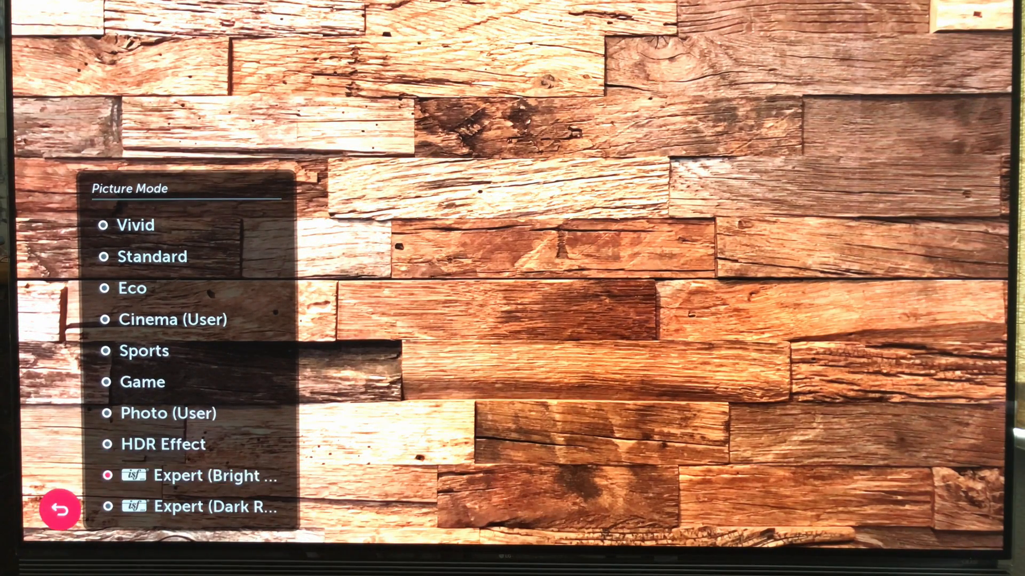
Switch to Expert (Bright Room) and open its Expert Controls (Gamma 2.2, Colour Gamut Normal)
click(215, 475)
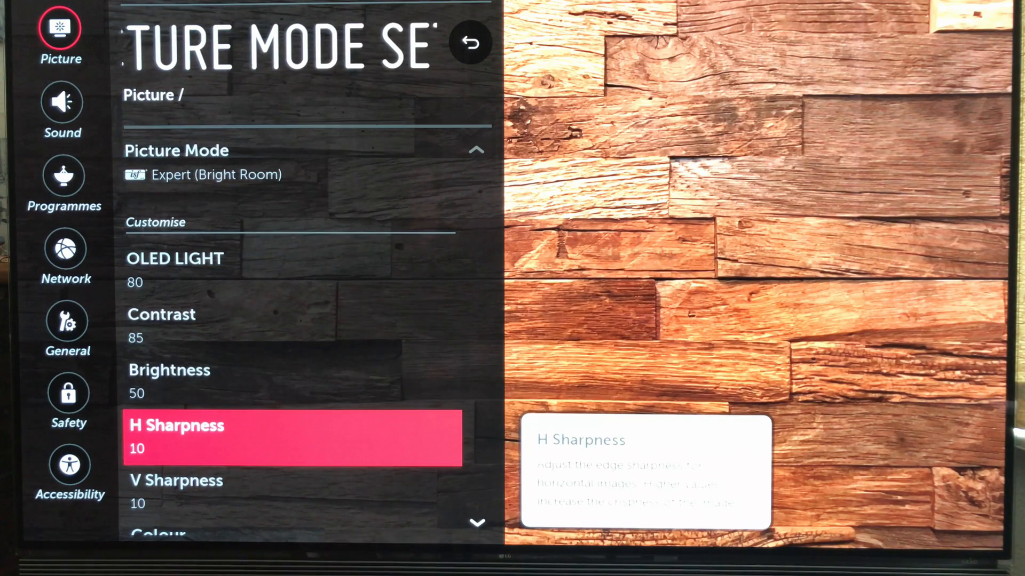
scroll(down, 3)
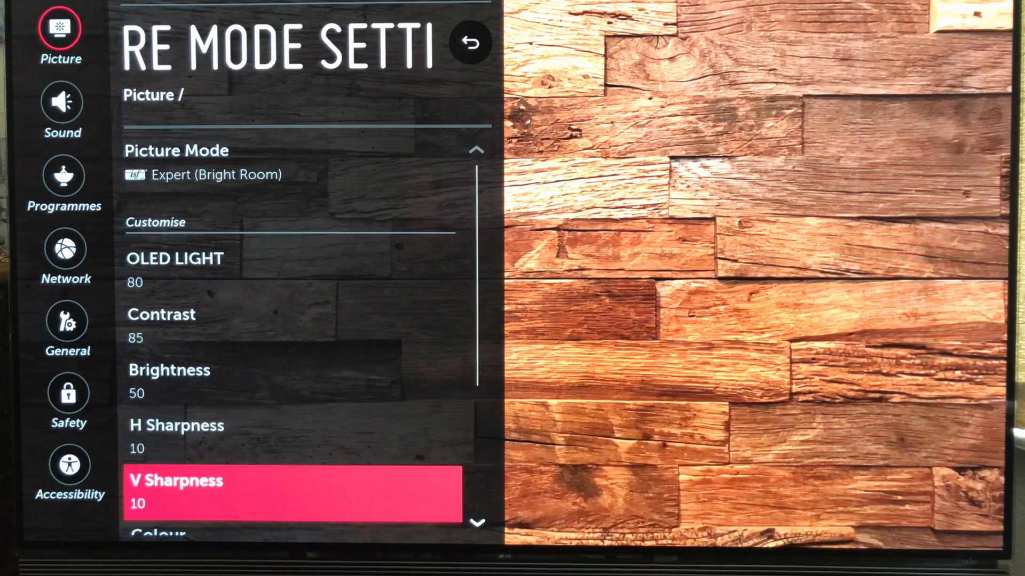
scroll(down, 3)
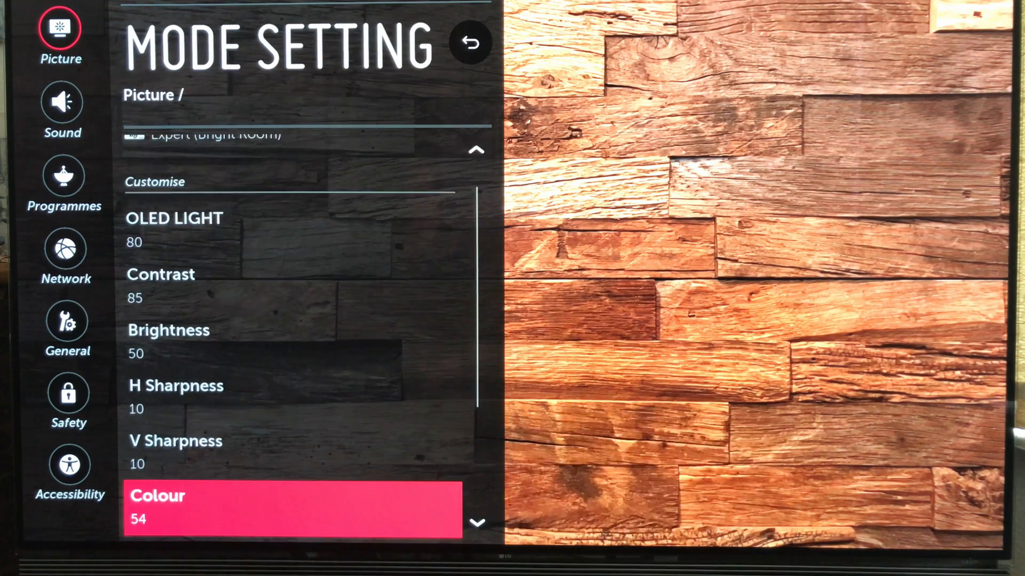
scroll(down, 3)
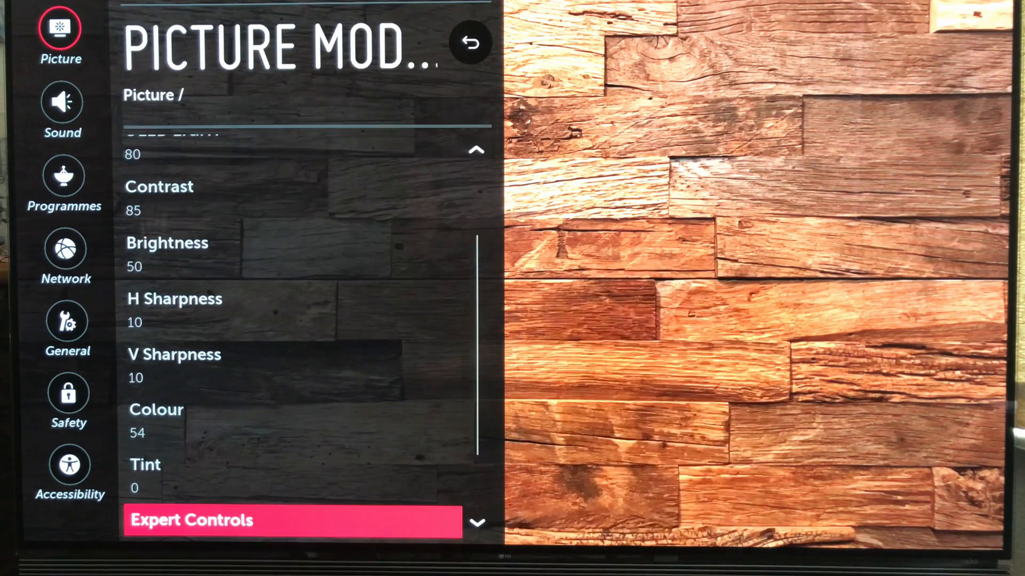
click(292, 521)
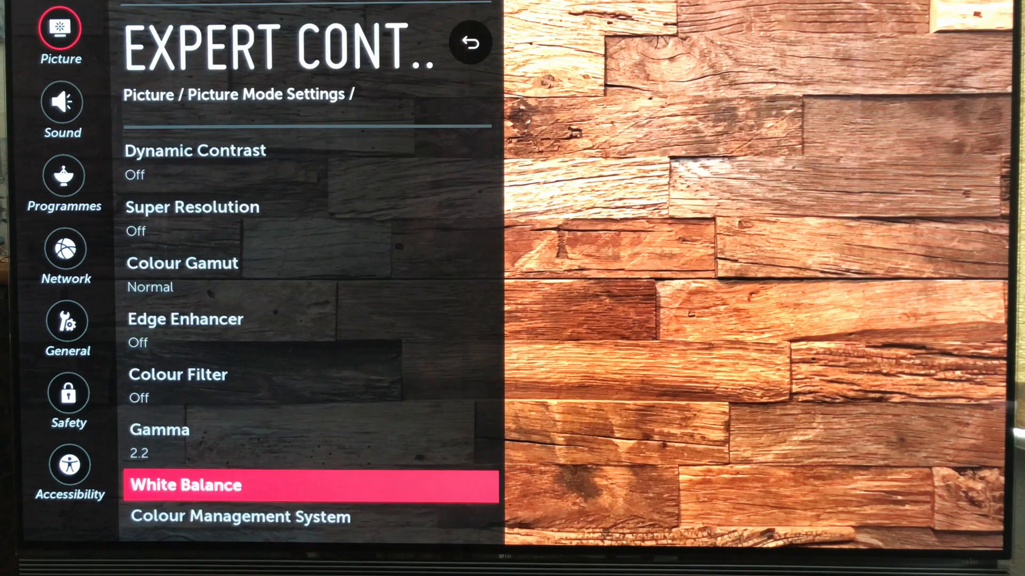
click(239, 517)
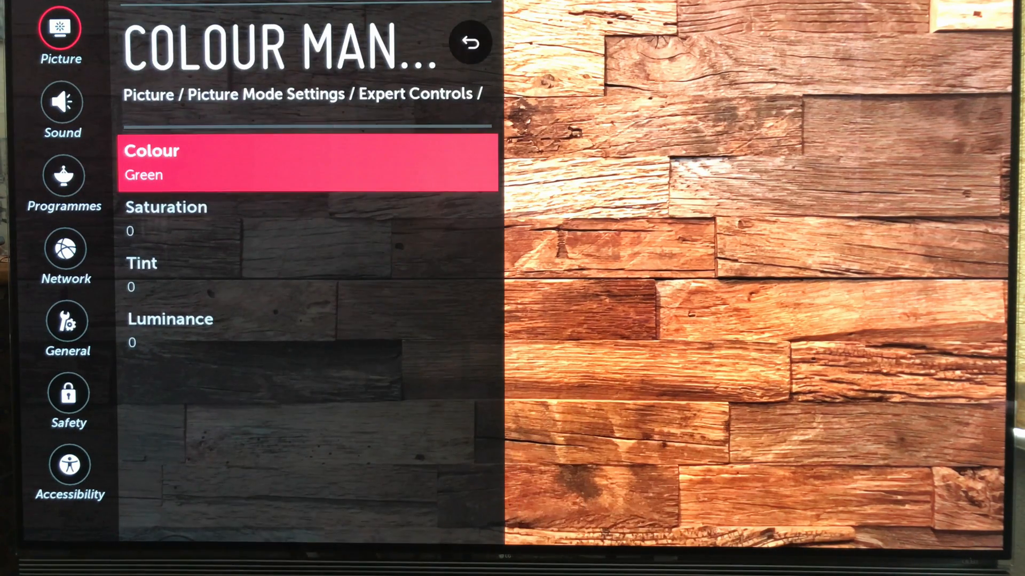
click(307, 161)
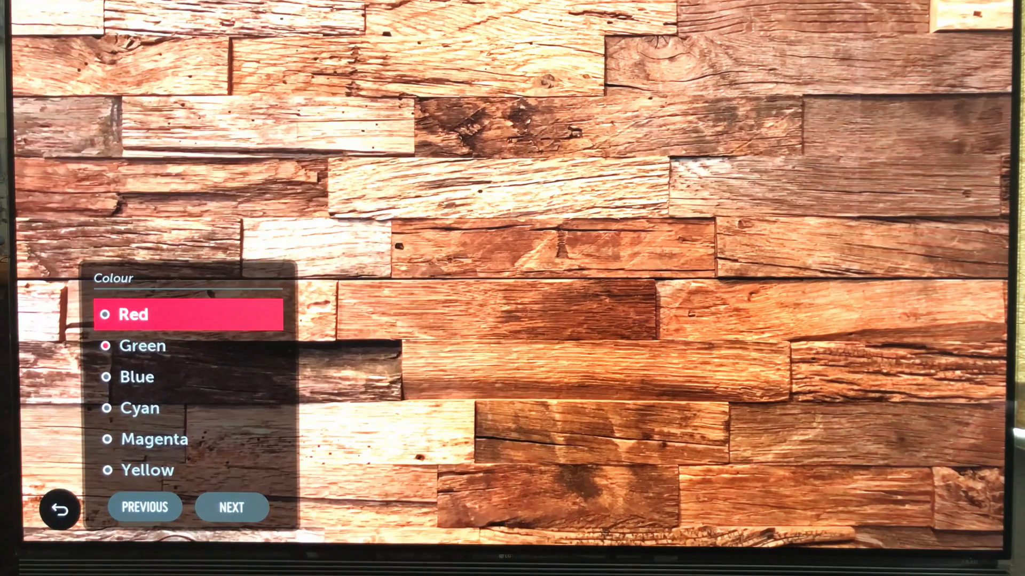
click(137, 377)
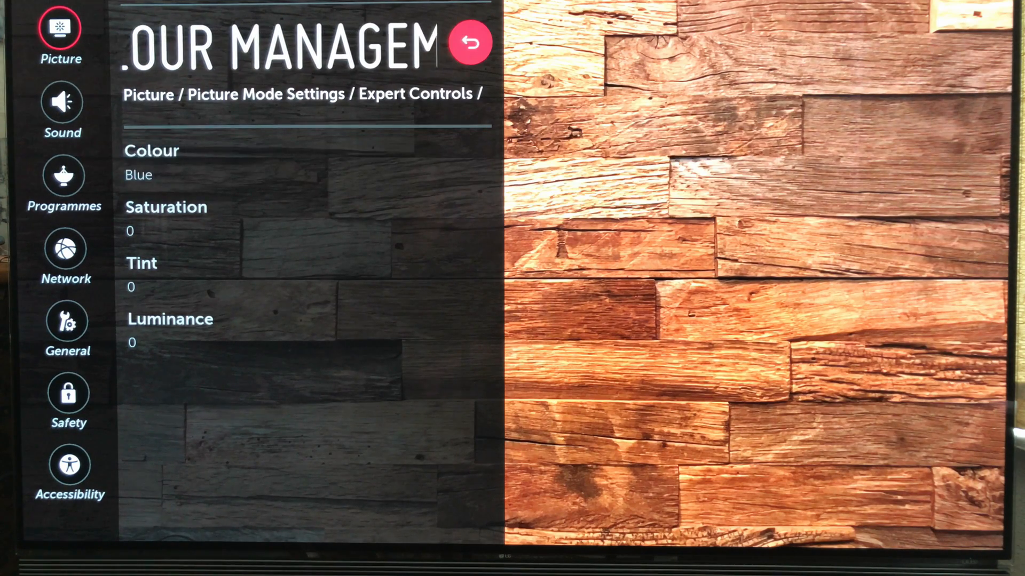
click(470, 42)
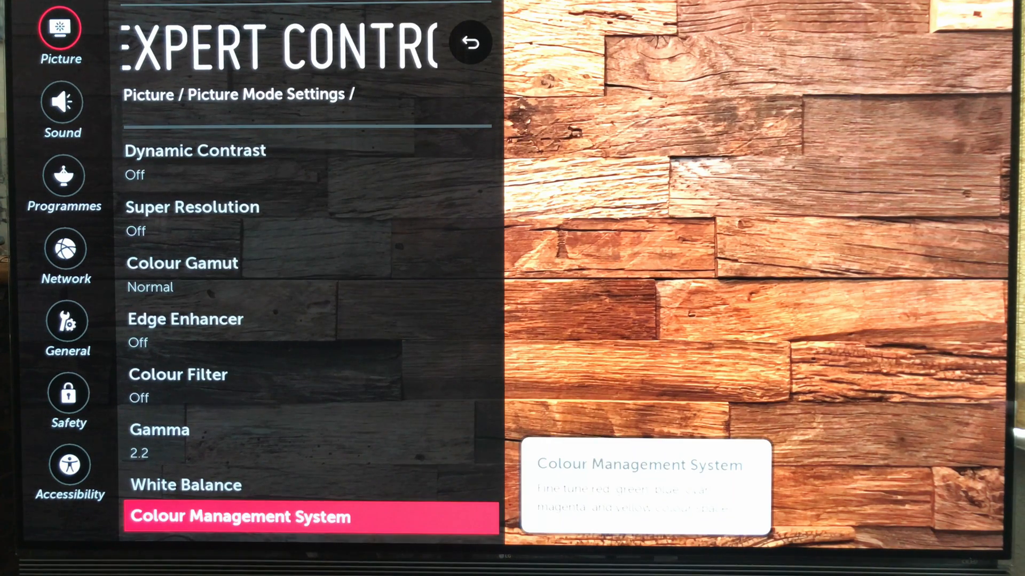